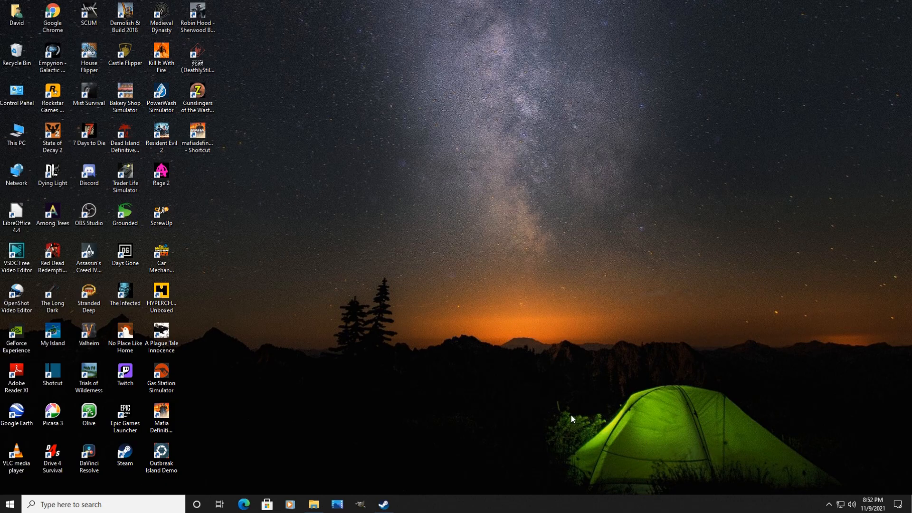
mouse_move(531, 444)
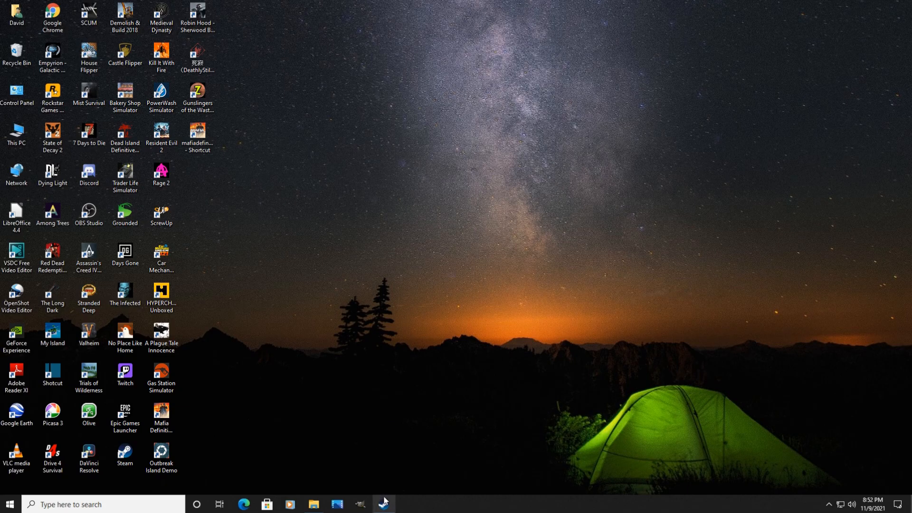
mouse_move(255, 419)
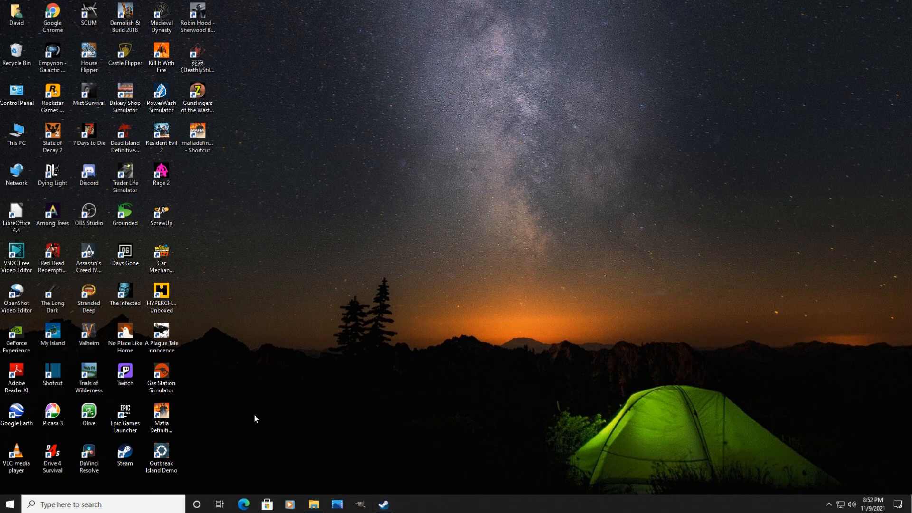
From the Steam library, browse Mafia: Definitive Edition's local files in File Explorer.
left_click(161, 411)
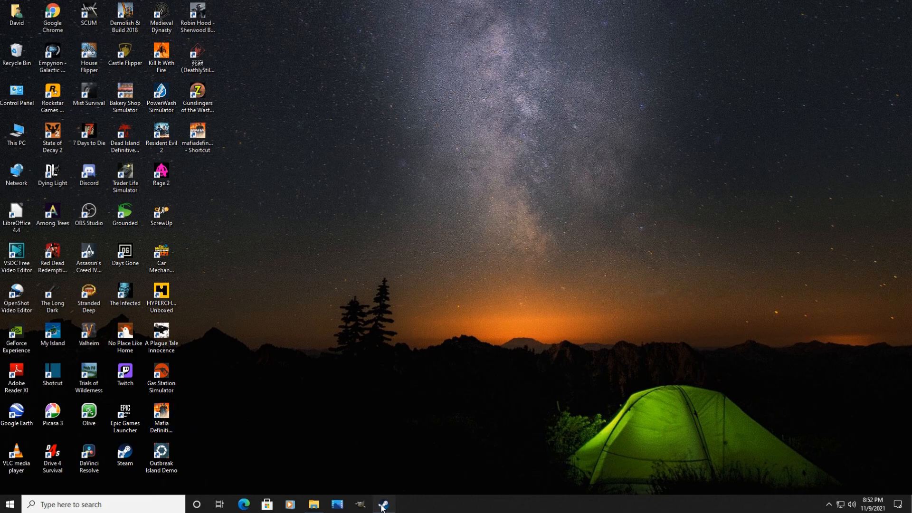
left_click(378, 503)
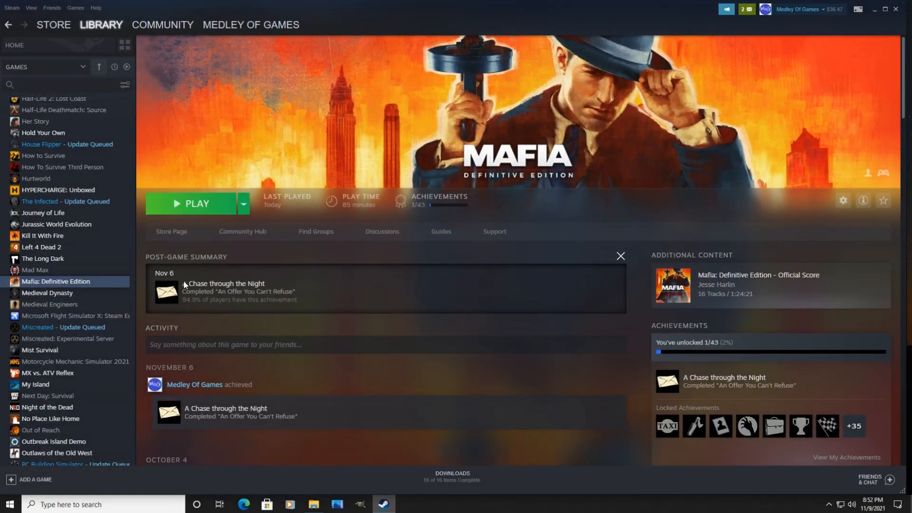
mouse_move(55, 272)
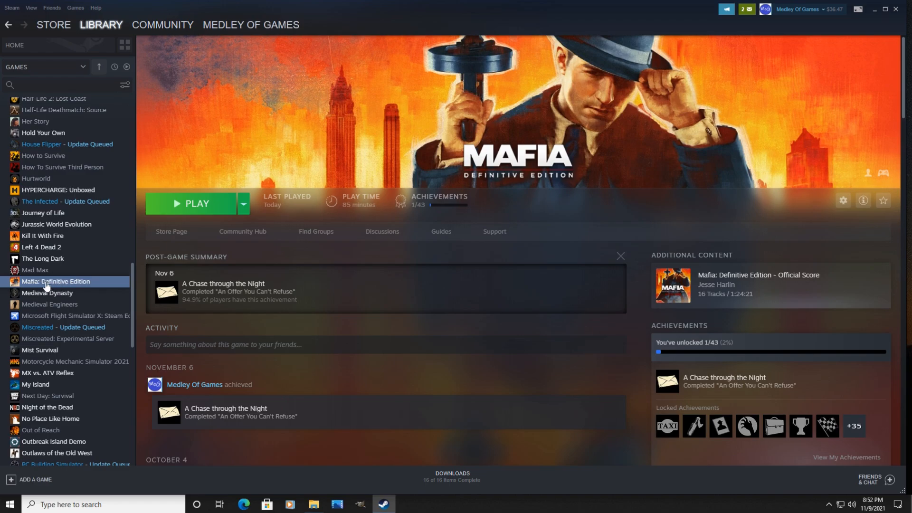
right_click(52, 281)
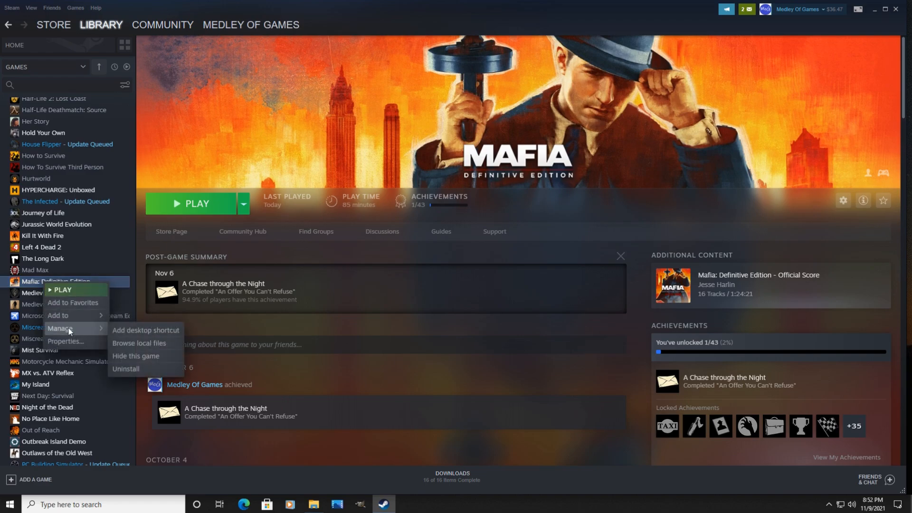
mouse_move(137, 348)
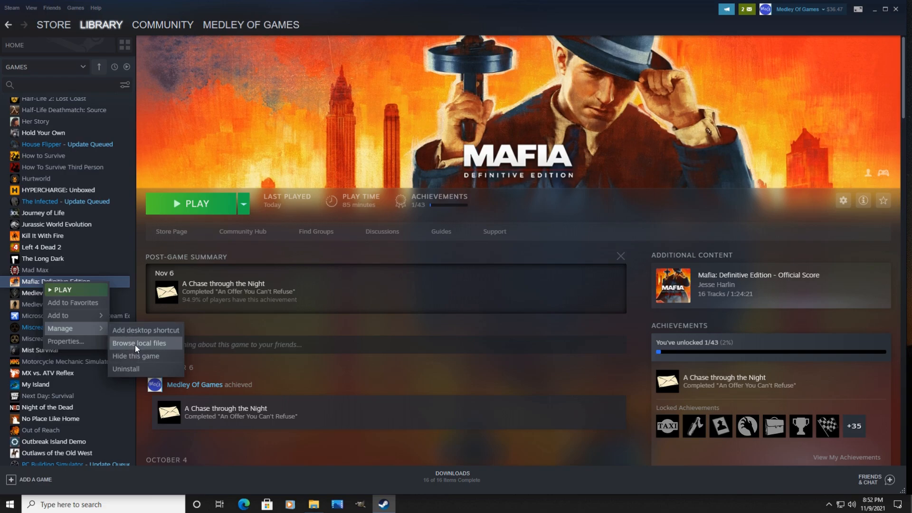
left_click(138, 343)
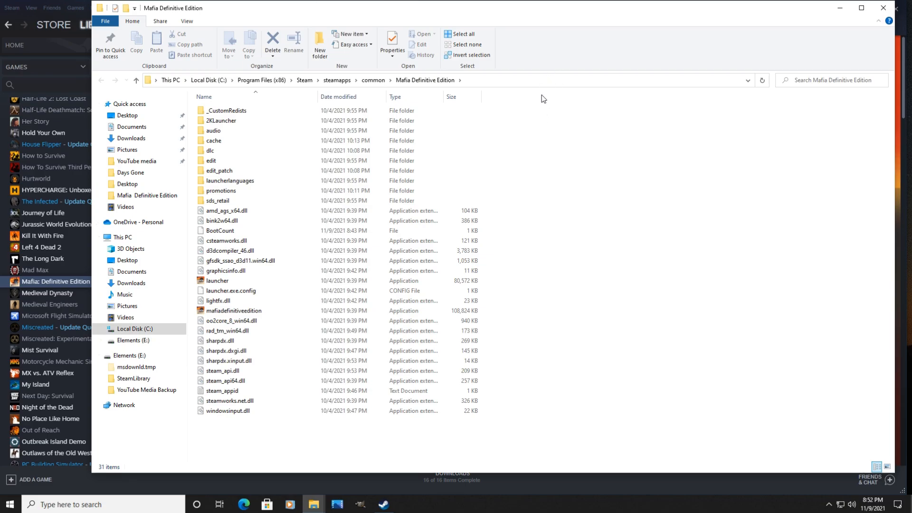
mouse_move(504, 138)
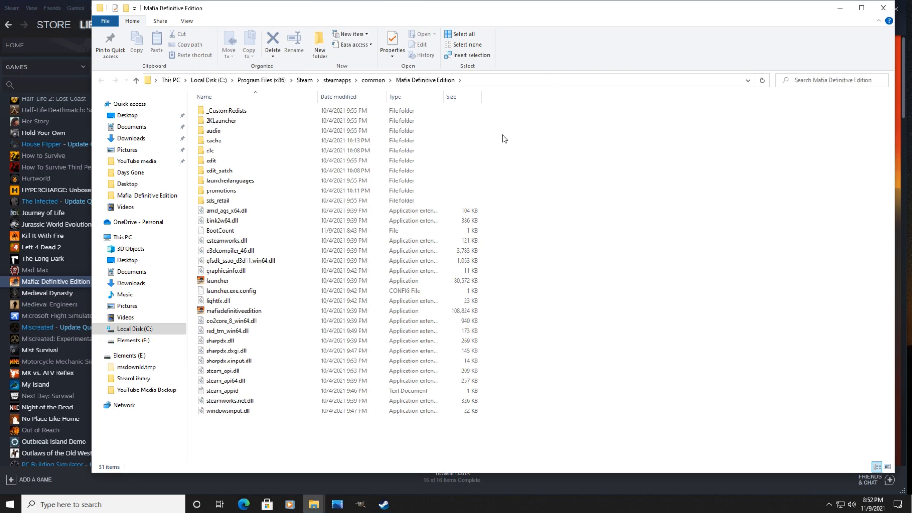
mouse_move(233, 321)
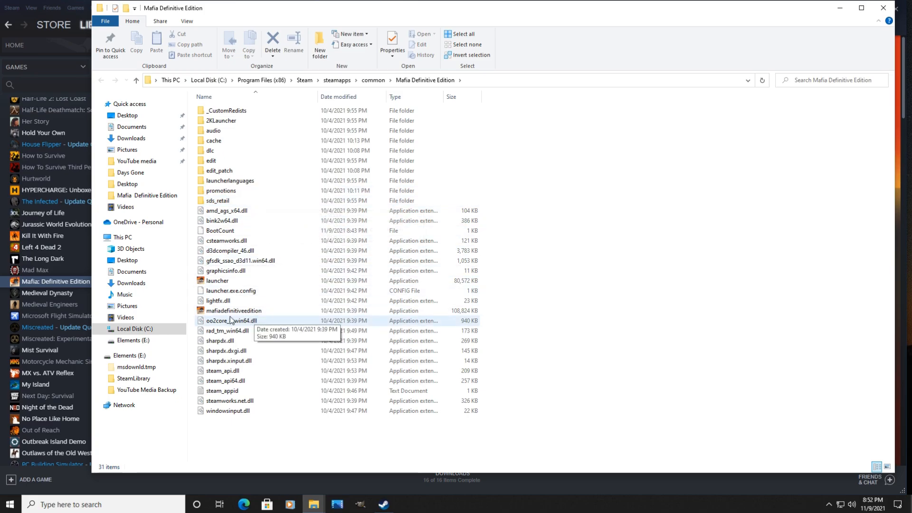
mouse_move(235, 312)
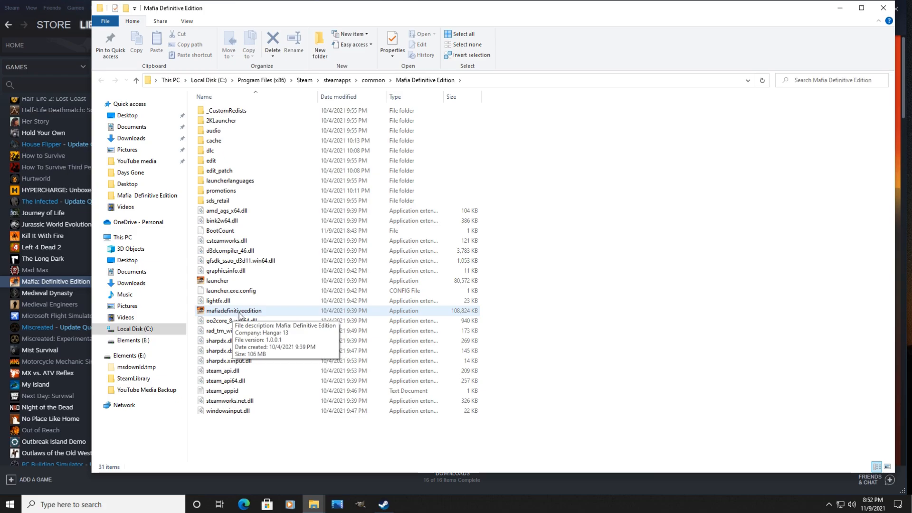
mouse_move(260, 314)
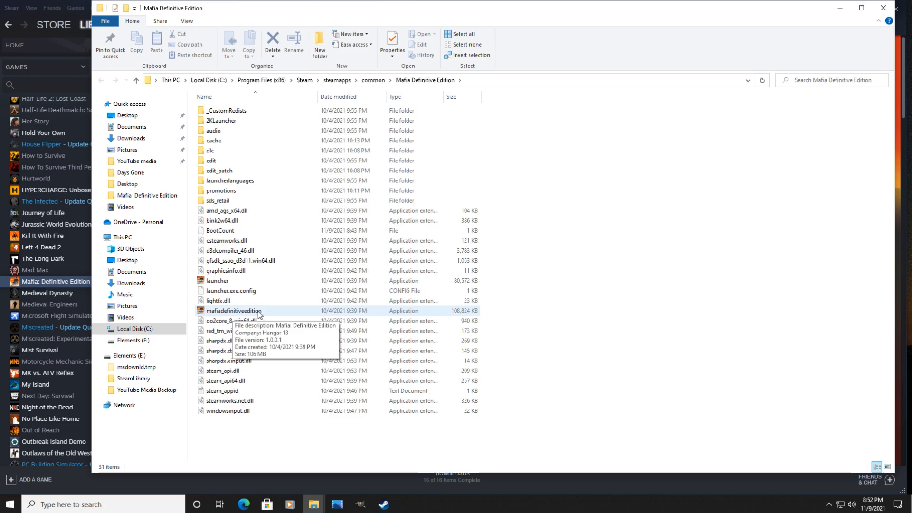
mouse_move(458, 2)
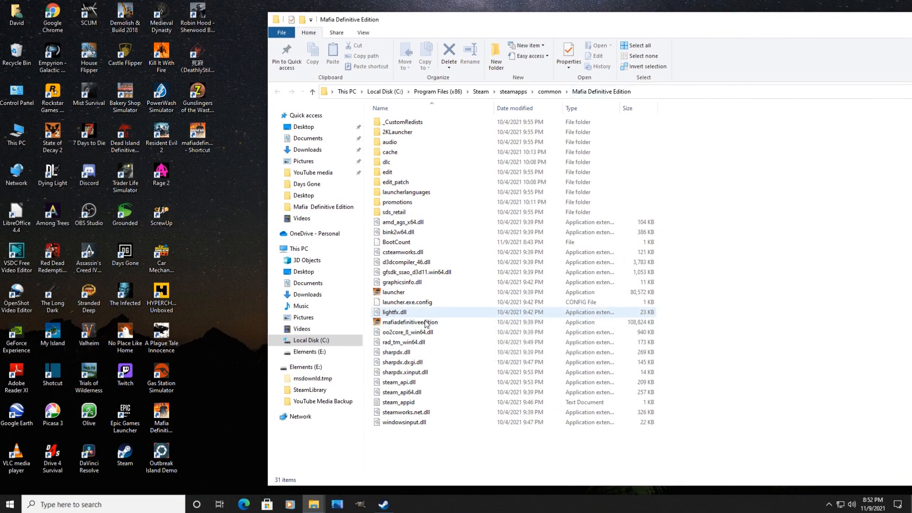
mouse_move(389, 327)
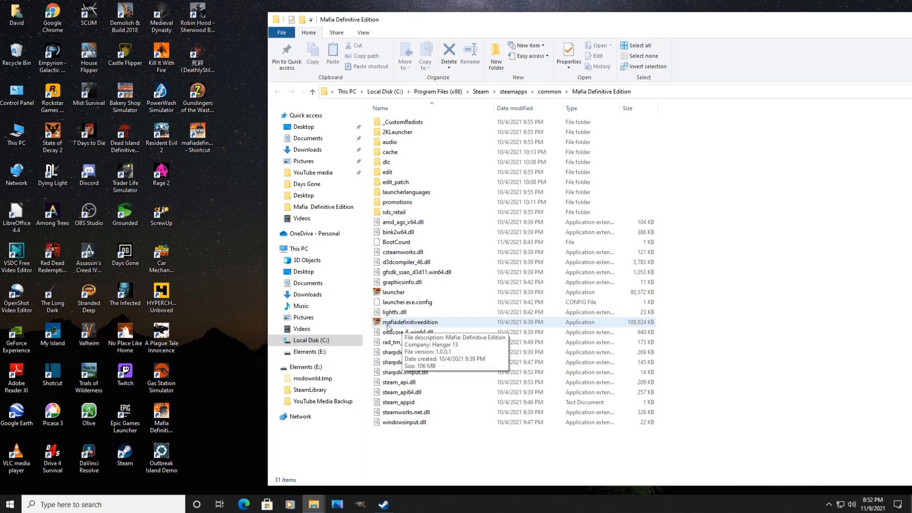
mouse_move(225, 236)
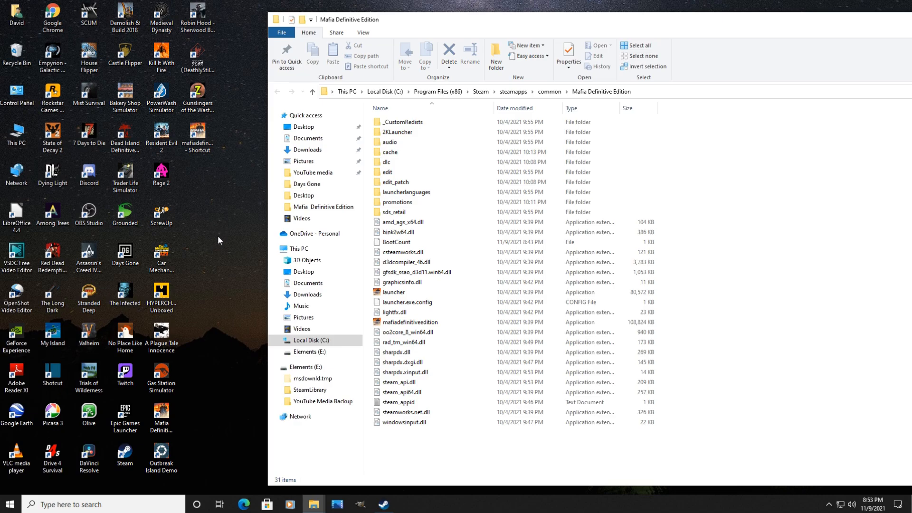
mouse_move(768, 6)
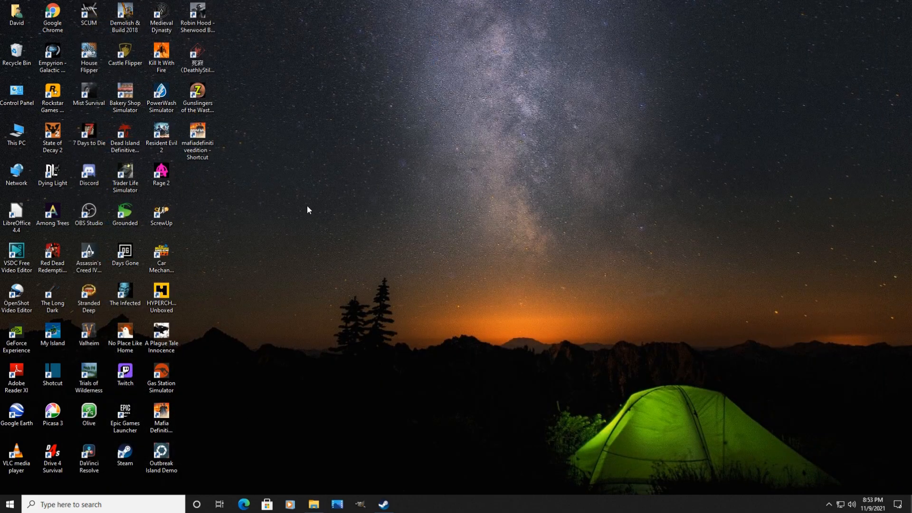
mouse_move(199, 151)
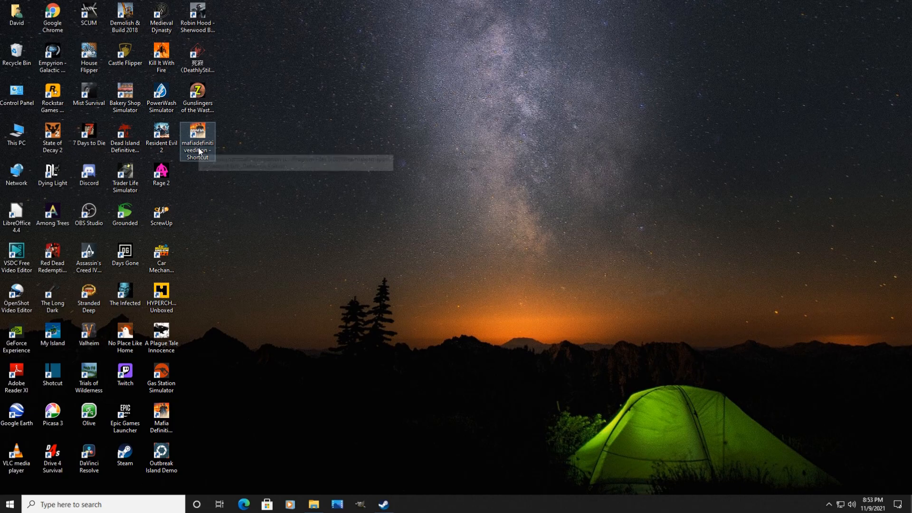
mouse_move(266, 291)
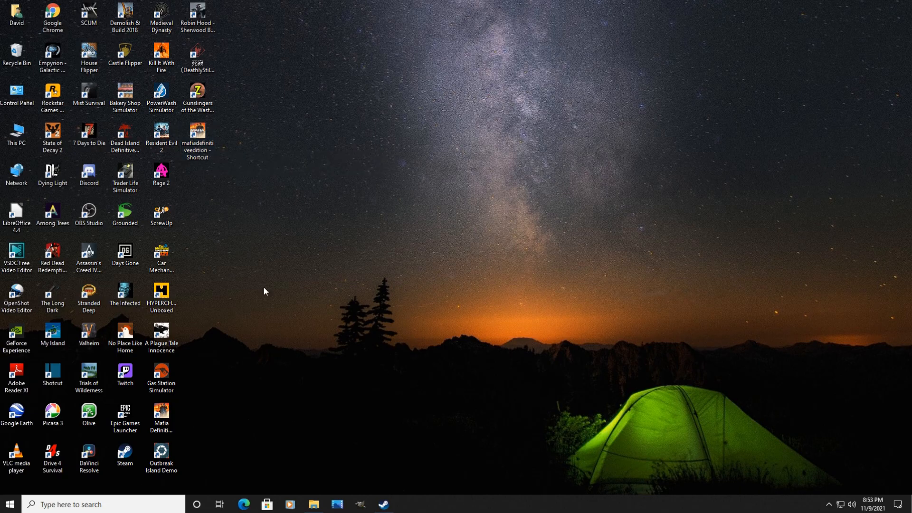
Close the game folder to reveal the mafiadefinitiveedition - Shortcut icon on the desktop.
left_click(161, 411)
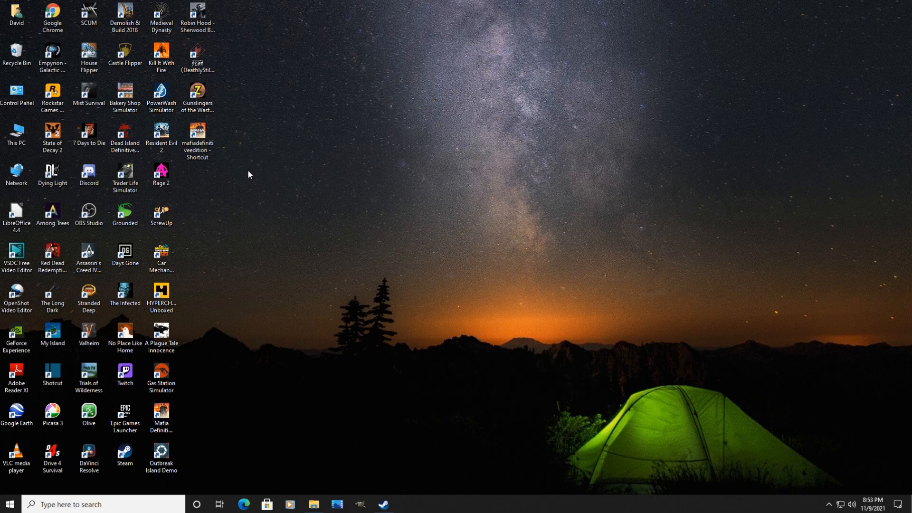
mouse_move(247, 181)
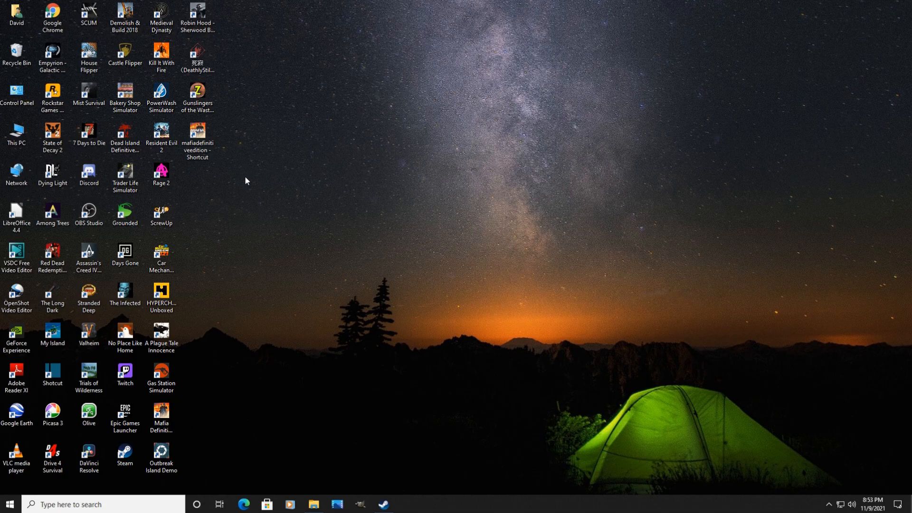
mouse_move(244, 182)
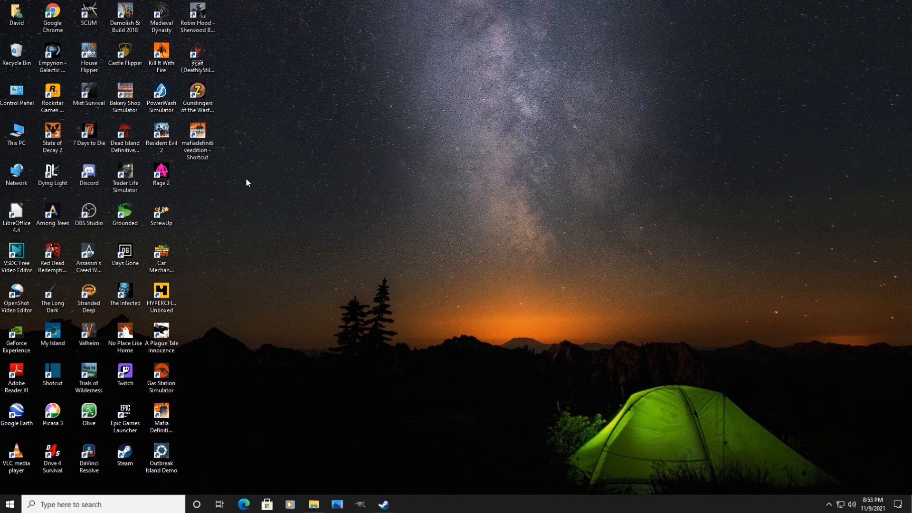
mouse_move(237, 185)
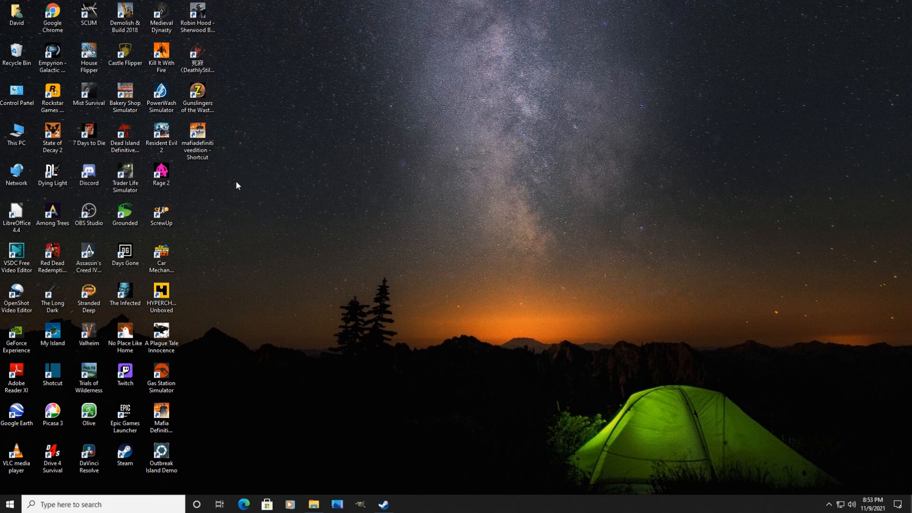
mouse_move(285, 231)
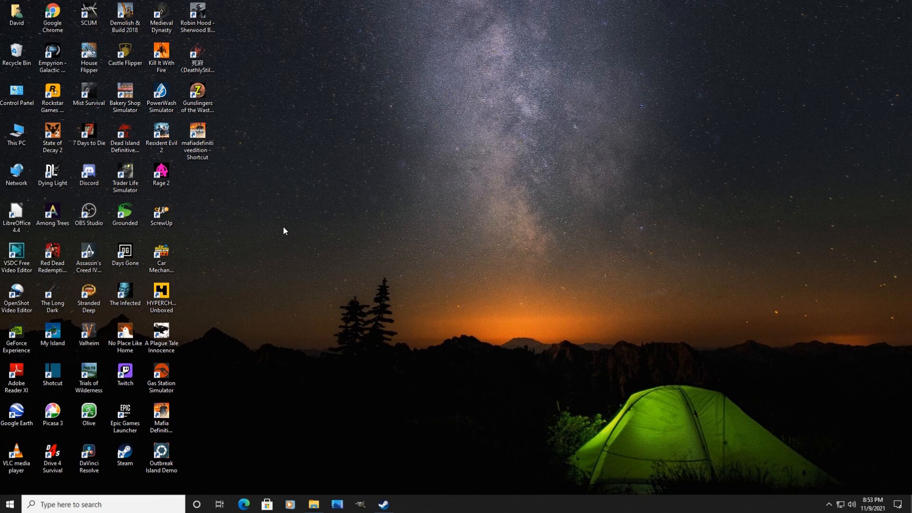
mouse_move(304, 263)
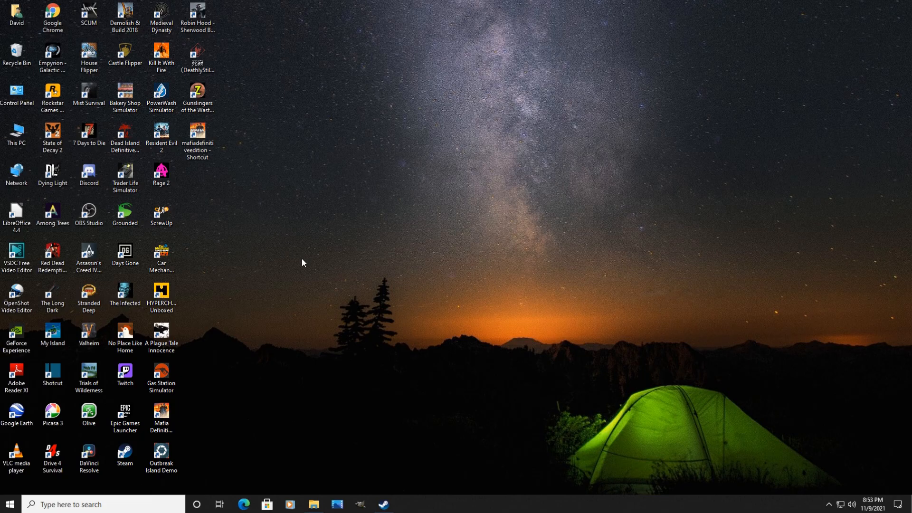